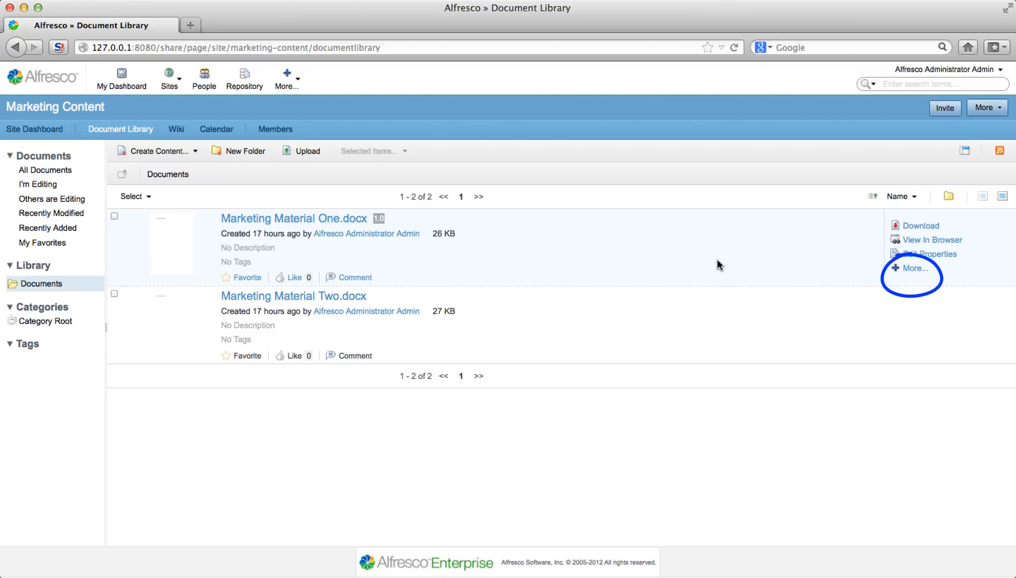
- Check out Marketing Material One.docx with Edit Offline from its More actions menu
left_click(912, 268)
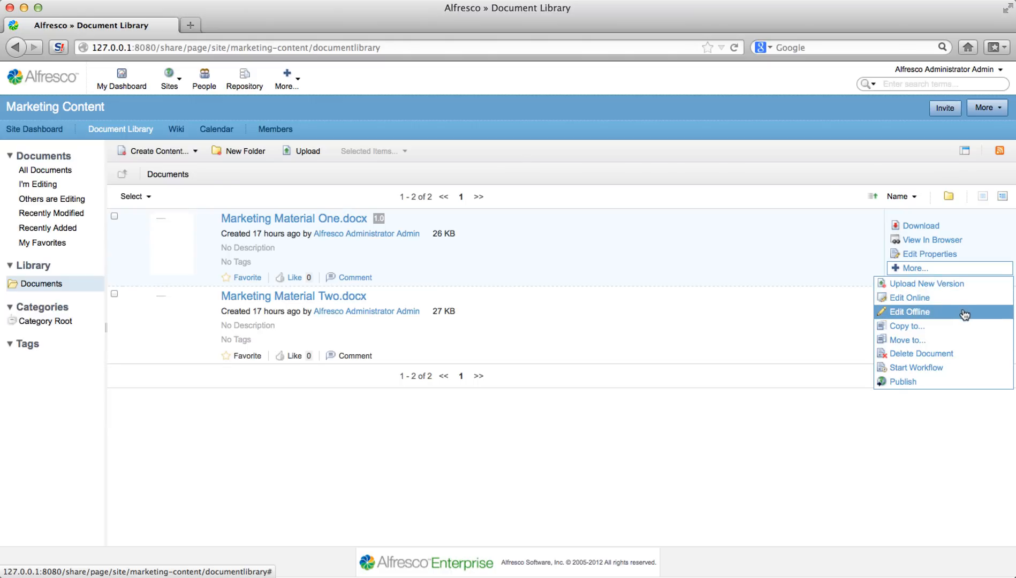
left_click(907, 312)
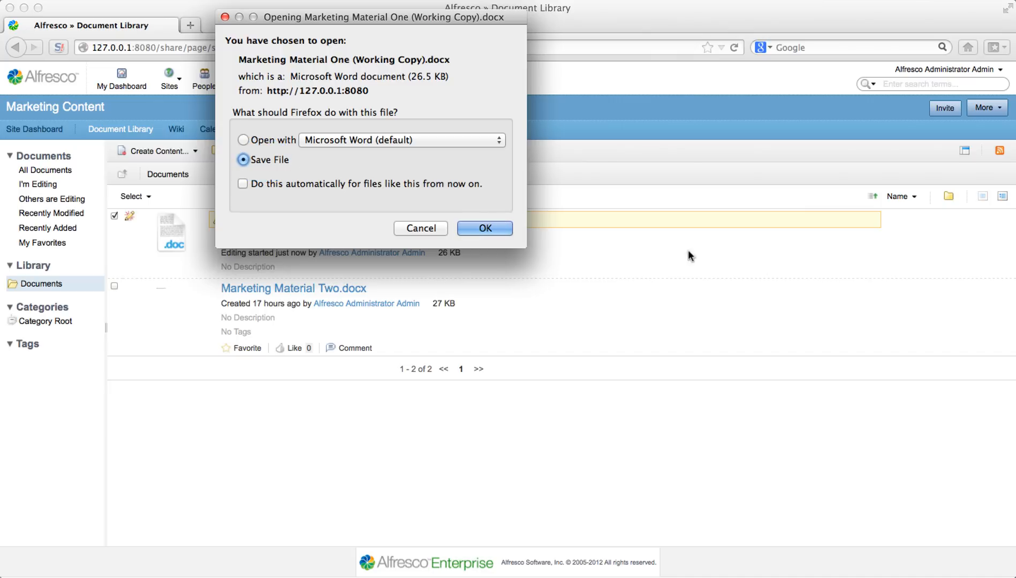
- Save Marketing Material One (Working Copy).docx to disk from Firefox's download dialog
left_click(484, 228)
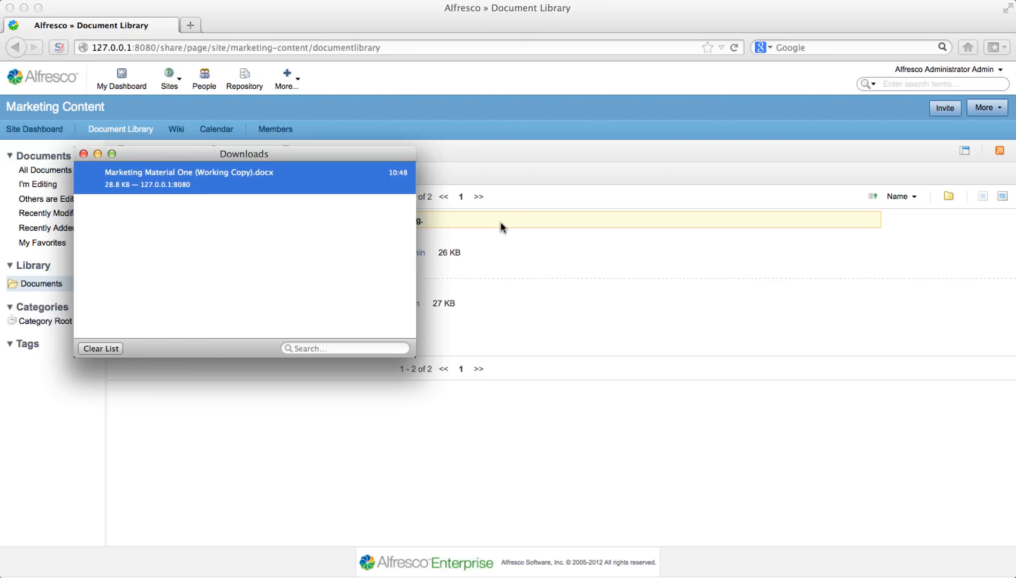
mouse_move(473, 214)
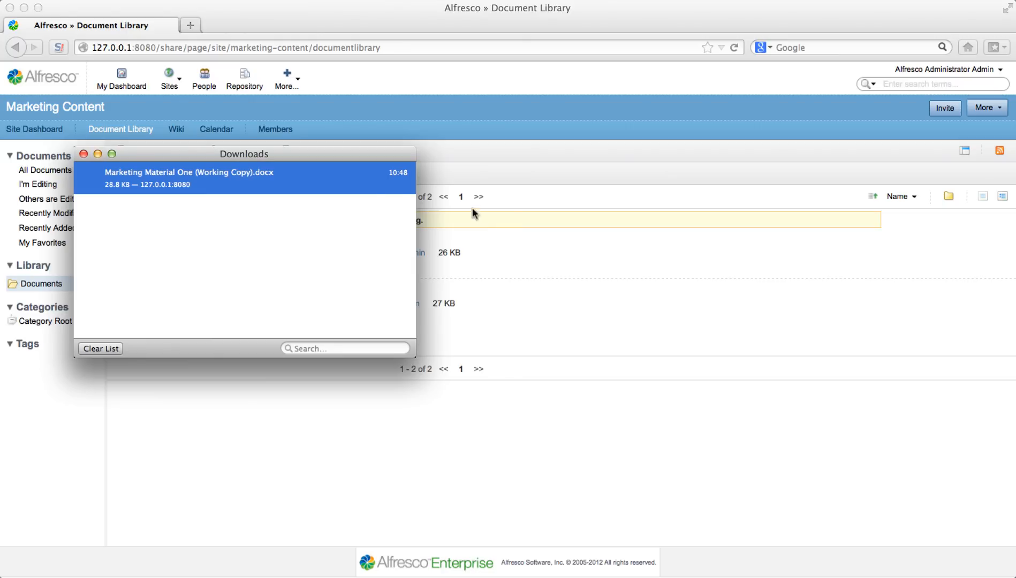
- Open the working copy in Word and type 'This document is now ready for release'
double_click(188, 176)
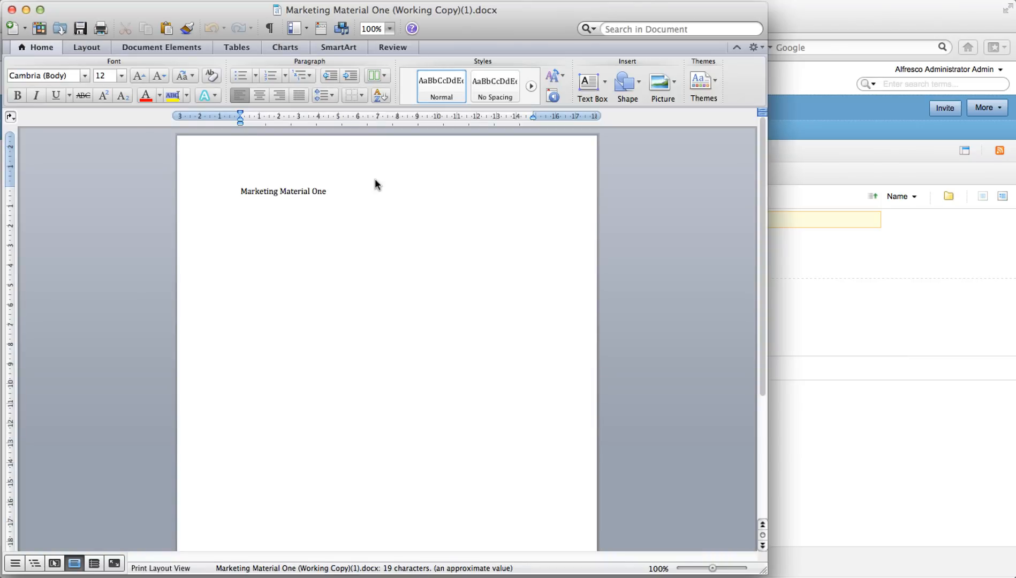
type("Thi")
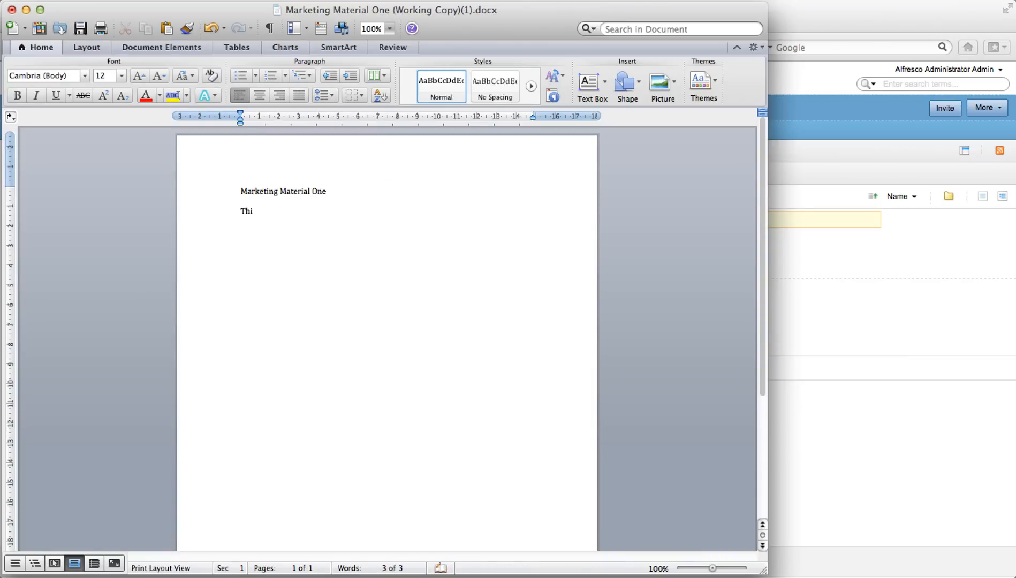
type("s document is now ready for re")
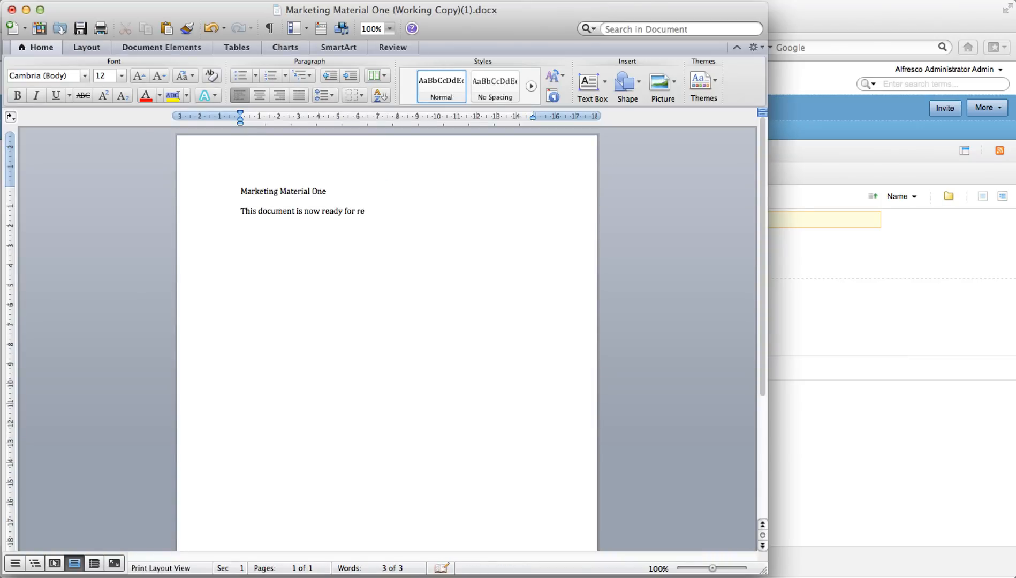
type("lease")
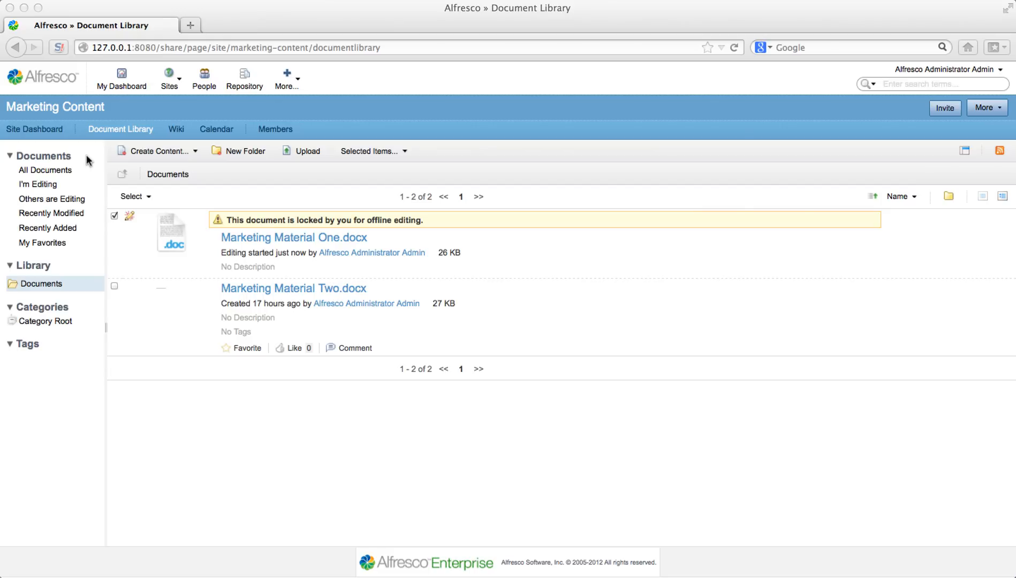
mouse_move(760, 265)
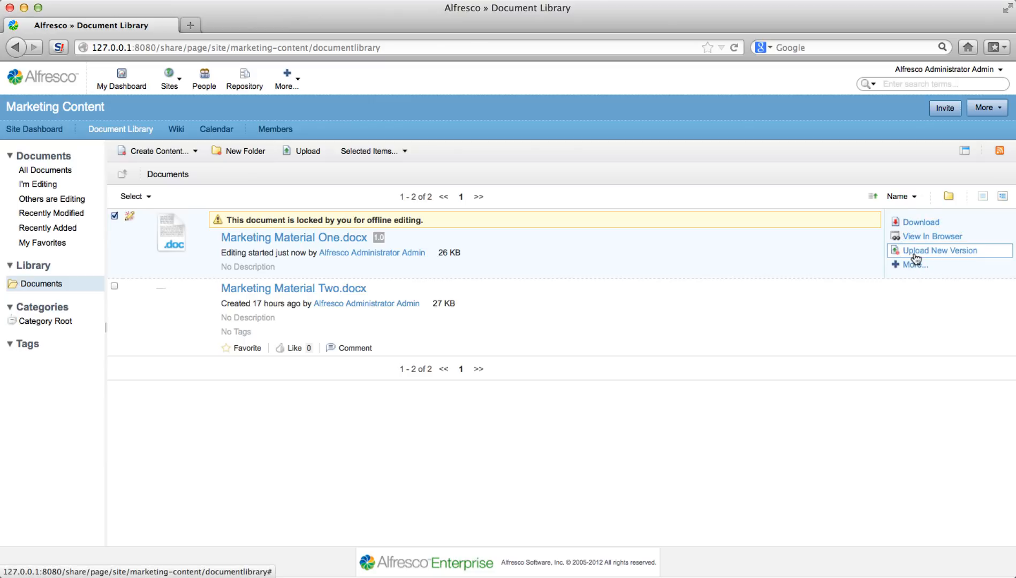
- Choose Upload New Version for Marketing Material One.docx in the Document Library
left_click(940, 250)
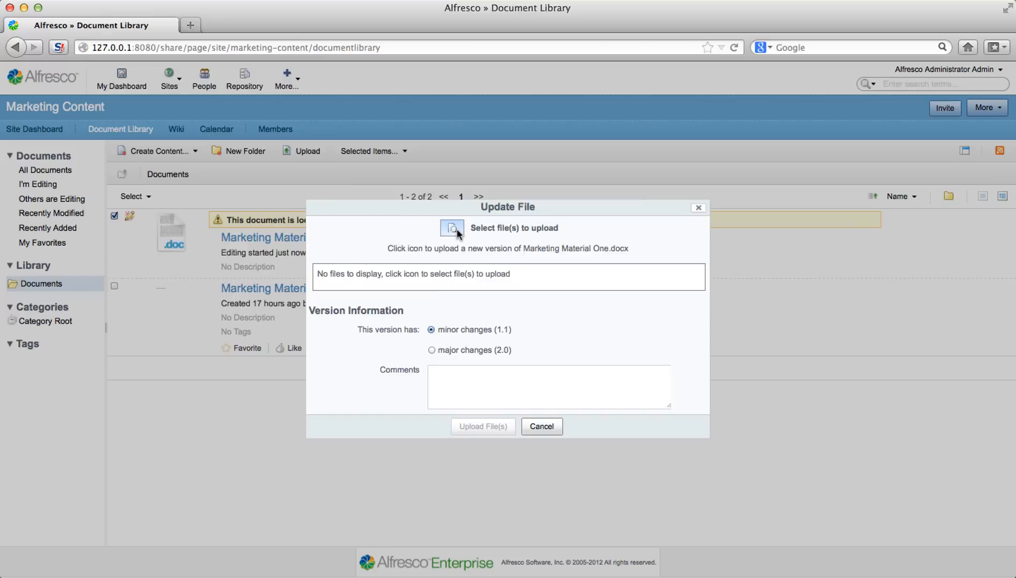
- Upload the edited working copy from Downloads as a minor version and dismiss the summary
left_click(452, 228)
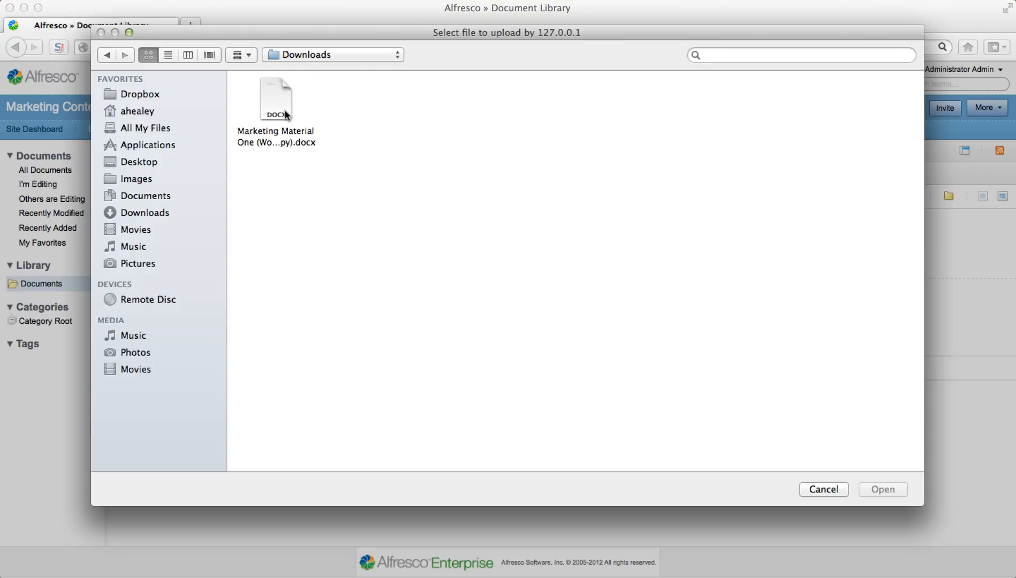
left_click(275, 100)
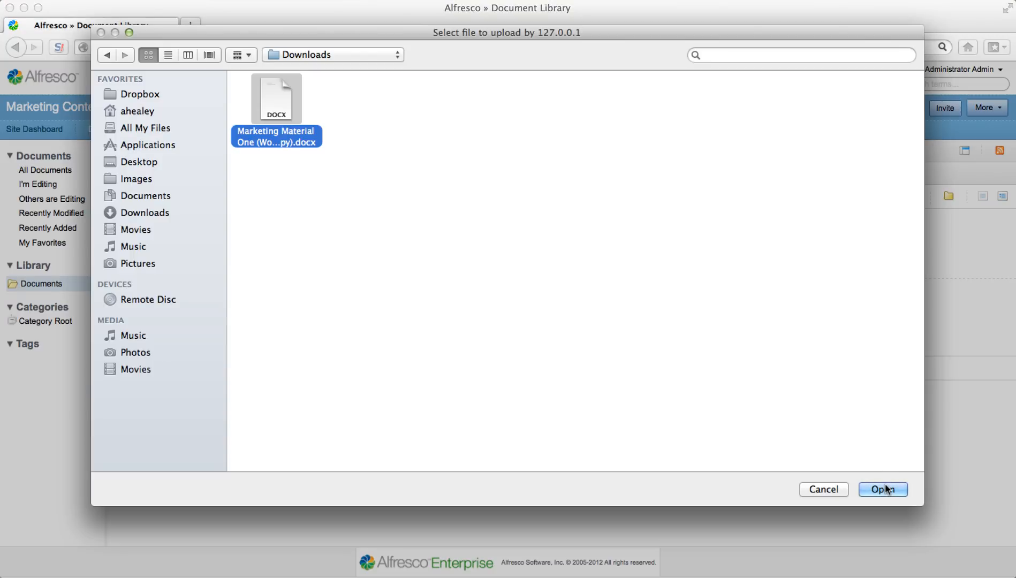
left_click(882, 489)
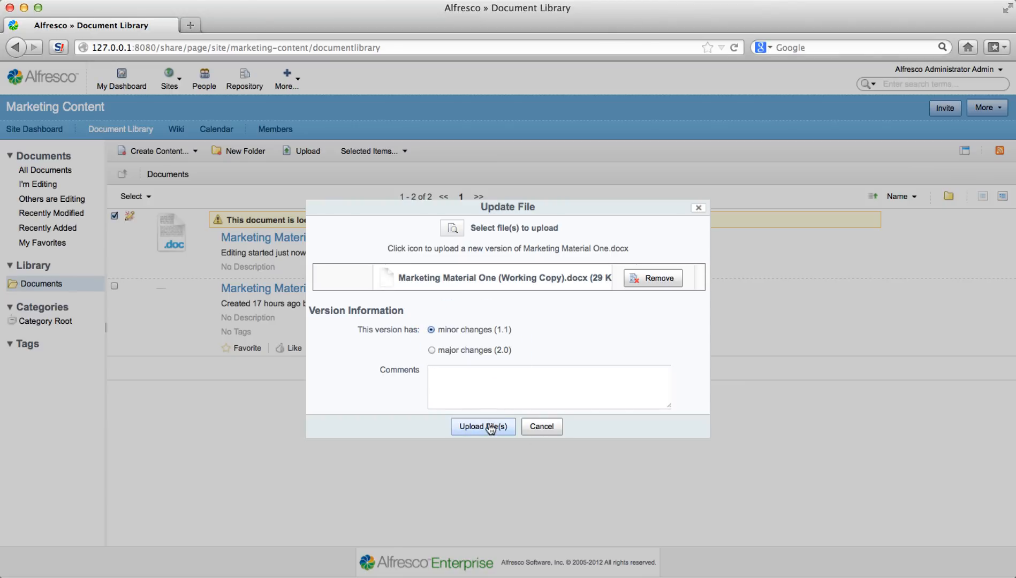
left_click(482, 426)
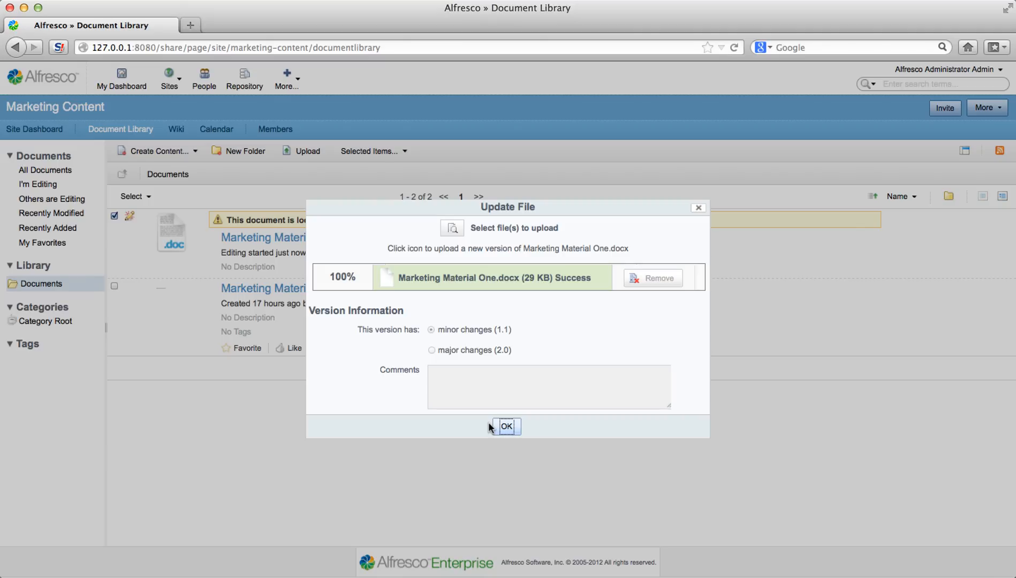
left_click(506, 425)
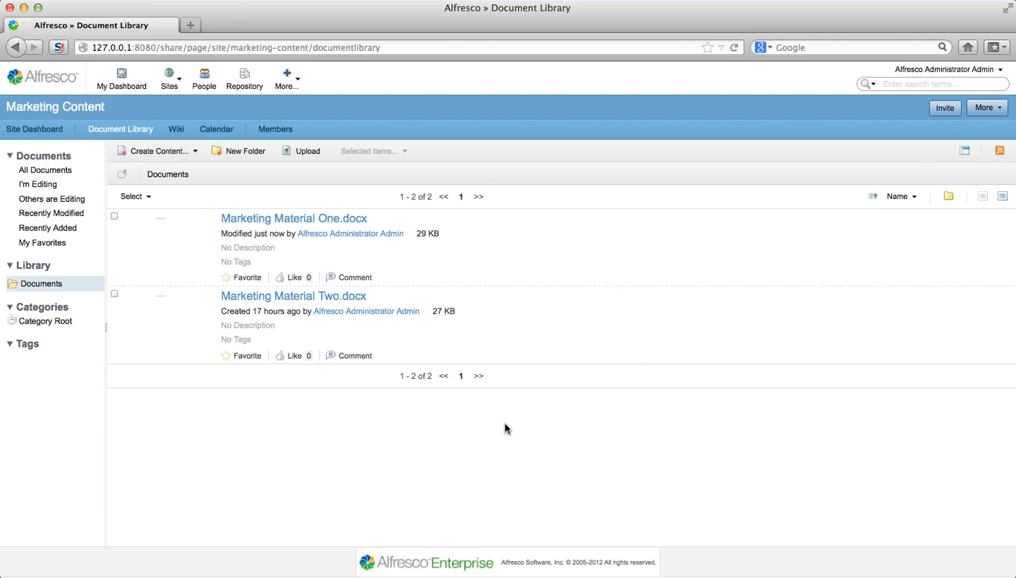
mouse_move(69, 147)
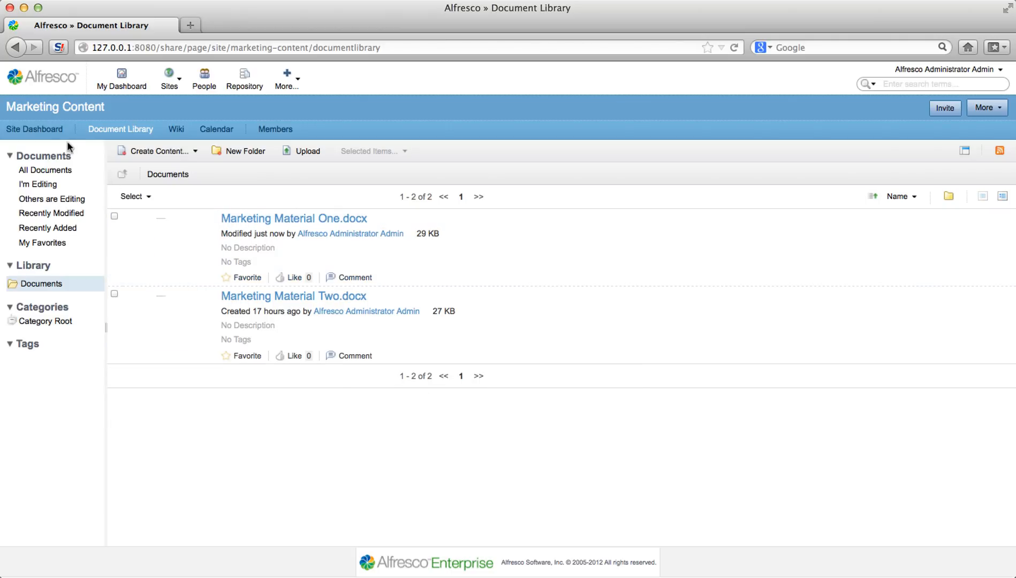
- Go to the Marketing Content Site Dashboard to see the recently modified document
left_click(34, 129)
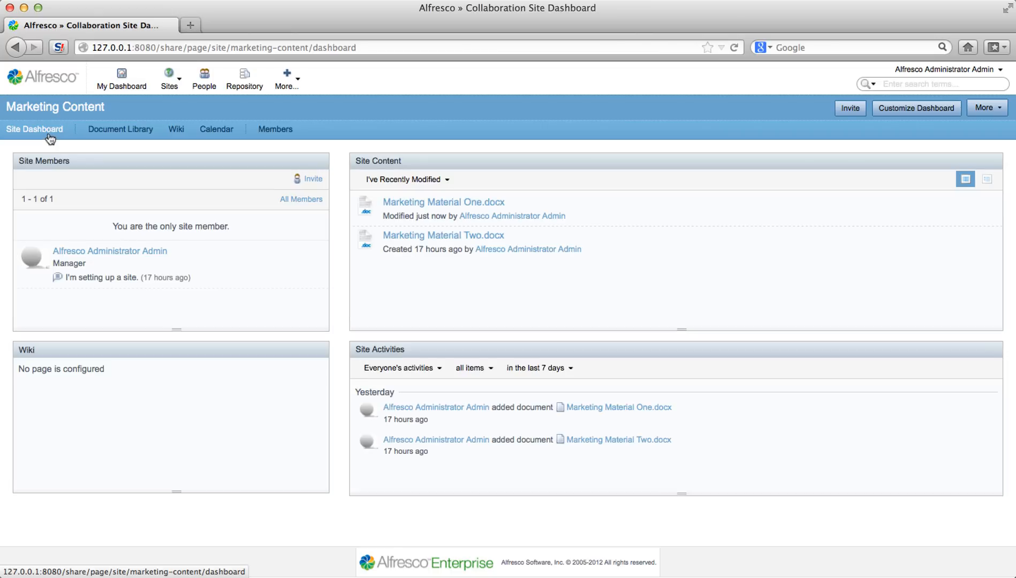